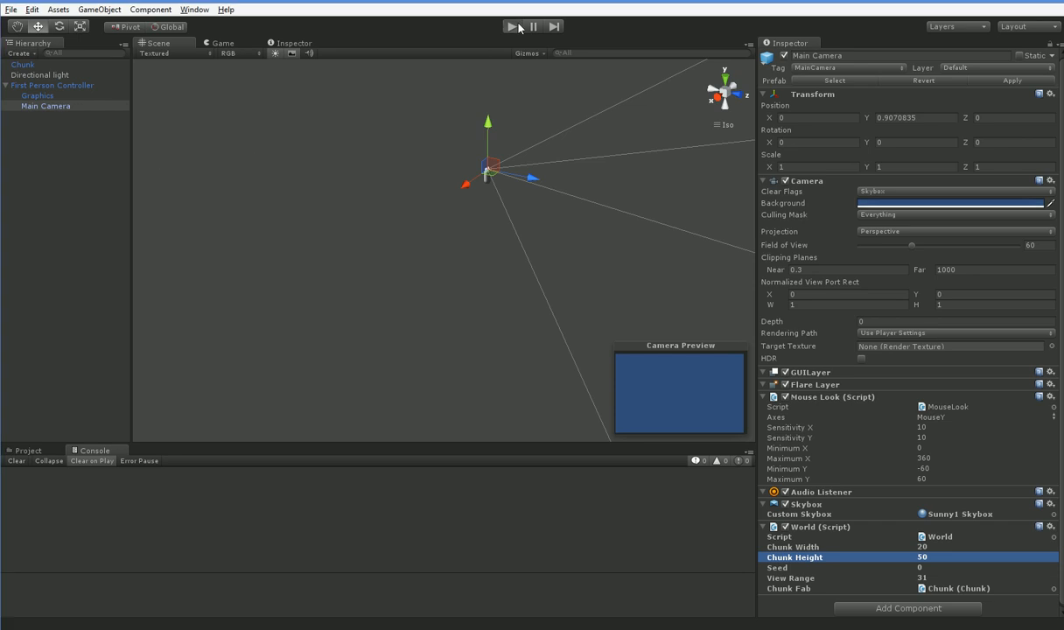
# Step: Run the scene to generate the voxel chunk terrain, then stop play mode
pyautogui.click(512, 26)
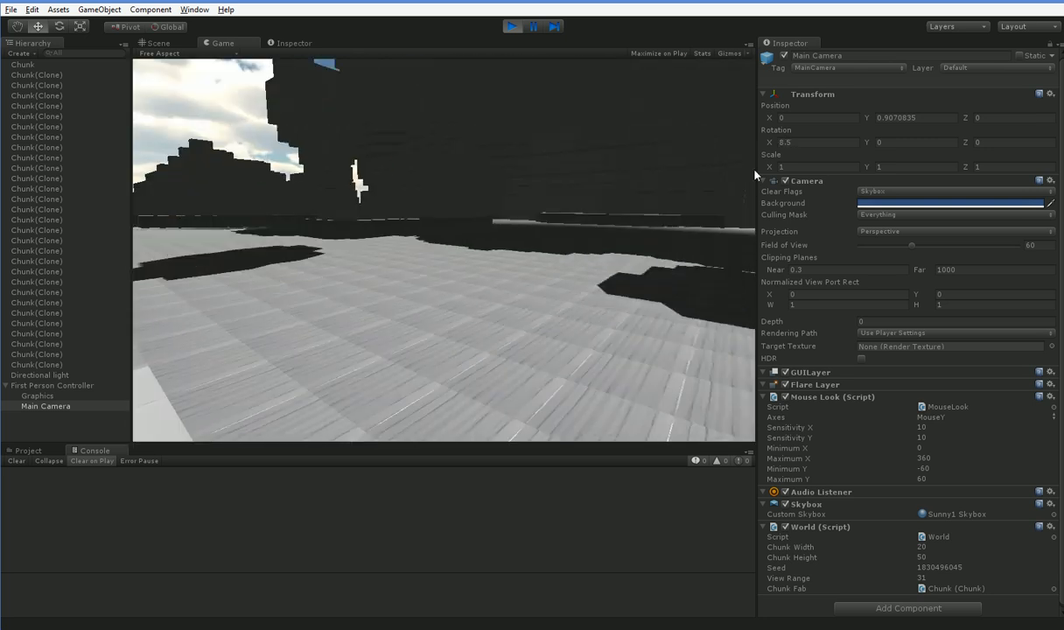
pyautogui.click(532, 27)
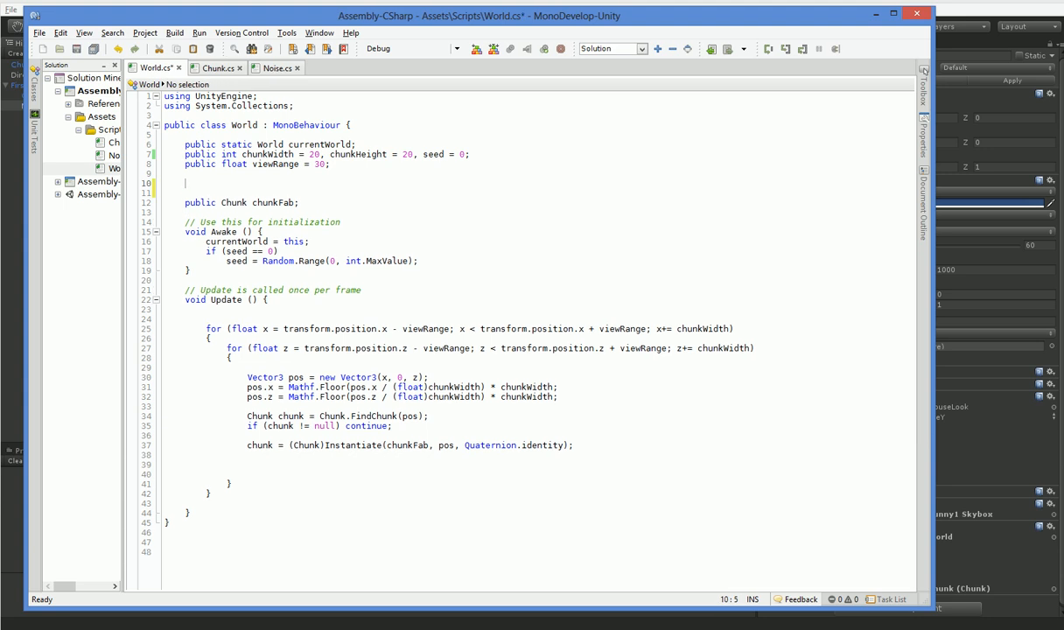
# Step: Declare 'public float brickHeight = 1;' in World.cs below viewRange
pyautogui.write('public float')
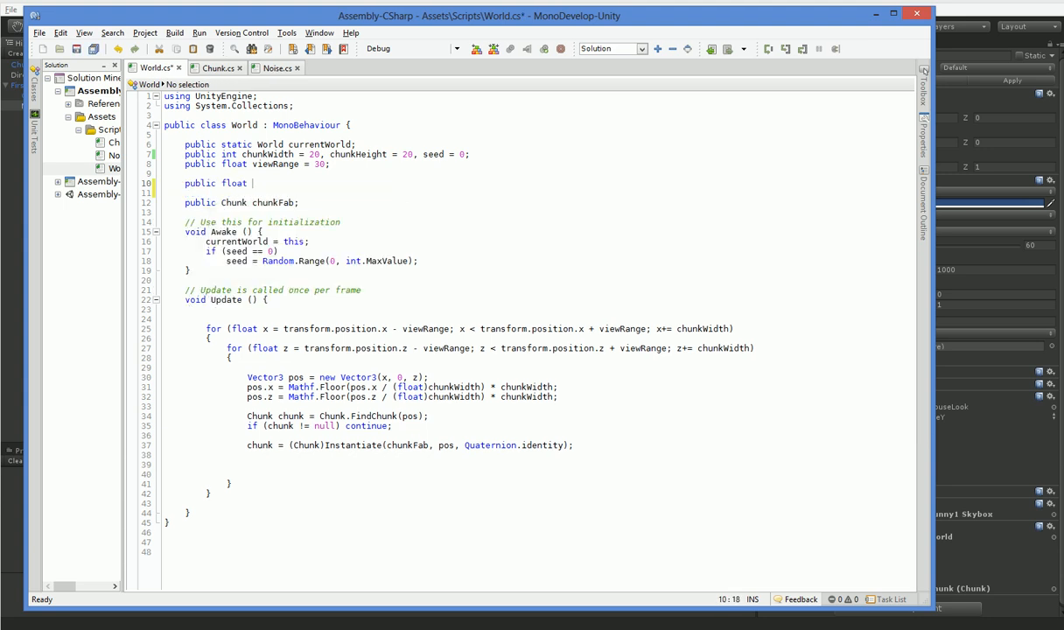
pyautogui.write('brickHeight')
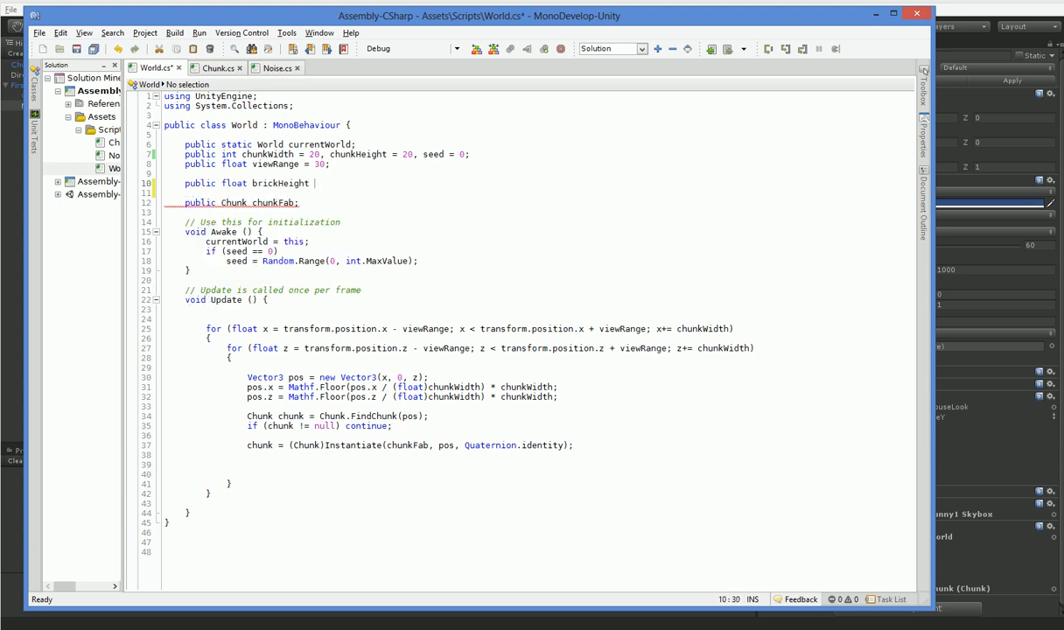
pyautogui.write('= 1;')
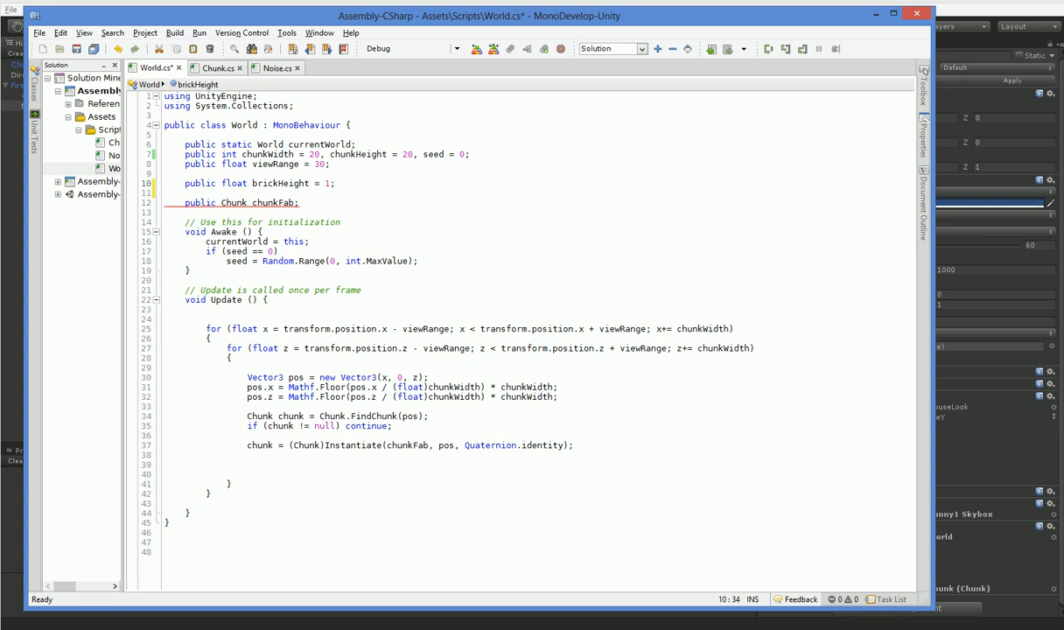
pyautogui.click(213, 68)
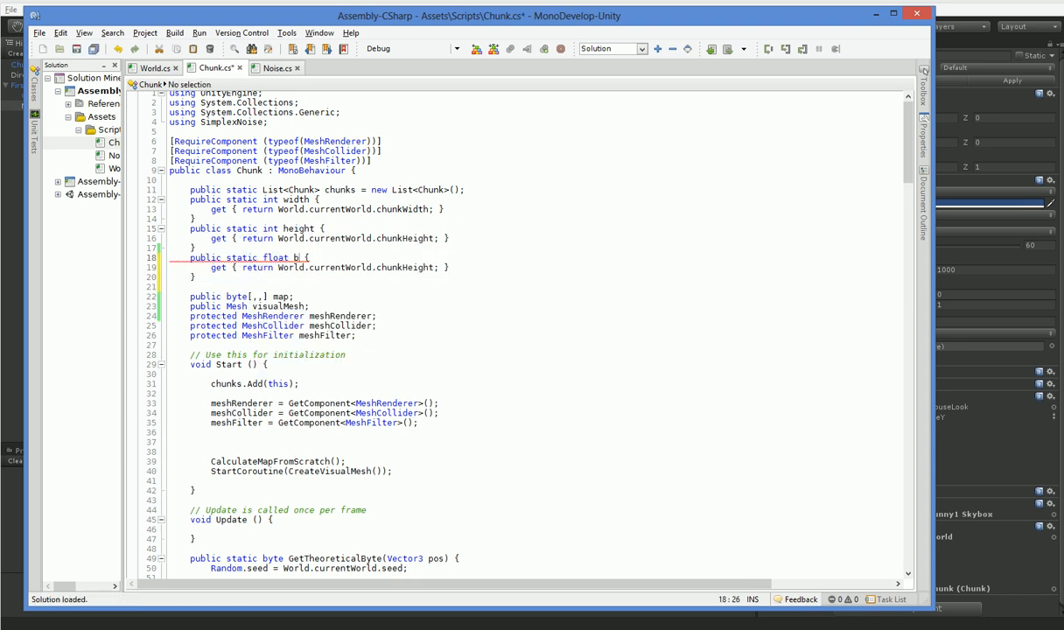
# Step: Add static brickHeight property returning World.currentWorld.brickHeight under the height property
pyautogui.write('rickHeight')
pyautogui.click(329, 268)
pyautogui.write('b')
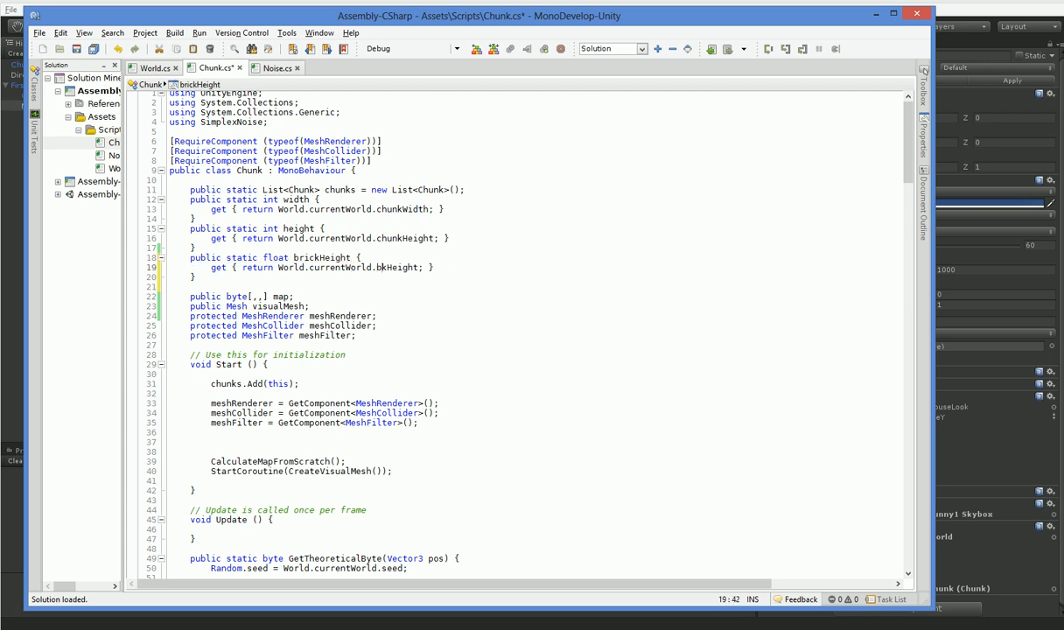
pyautogui.write('rickHeight')
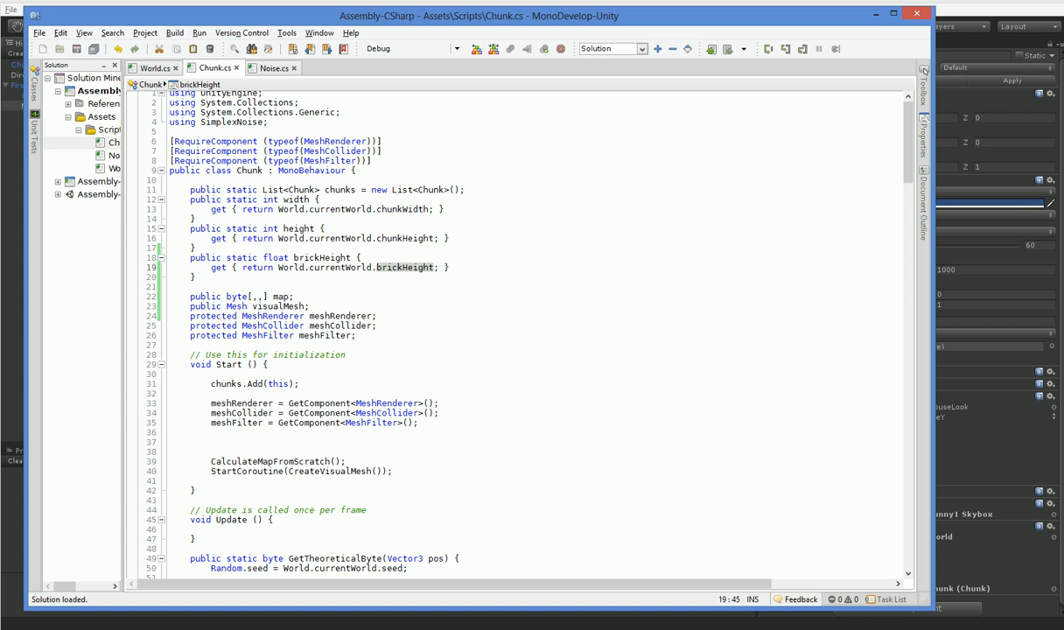
# Step: Begin BuildFace with 'corner.y *= brickHeight;' and 'up.y *= brickHeight;'
pyautogui.scroll(-3)
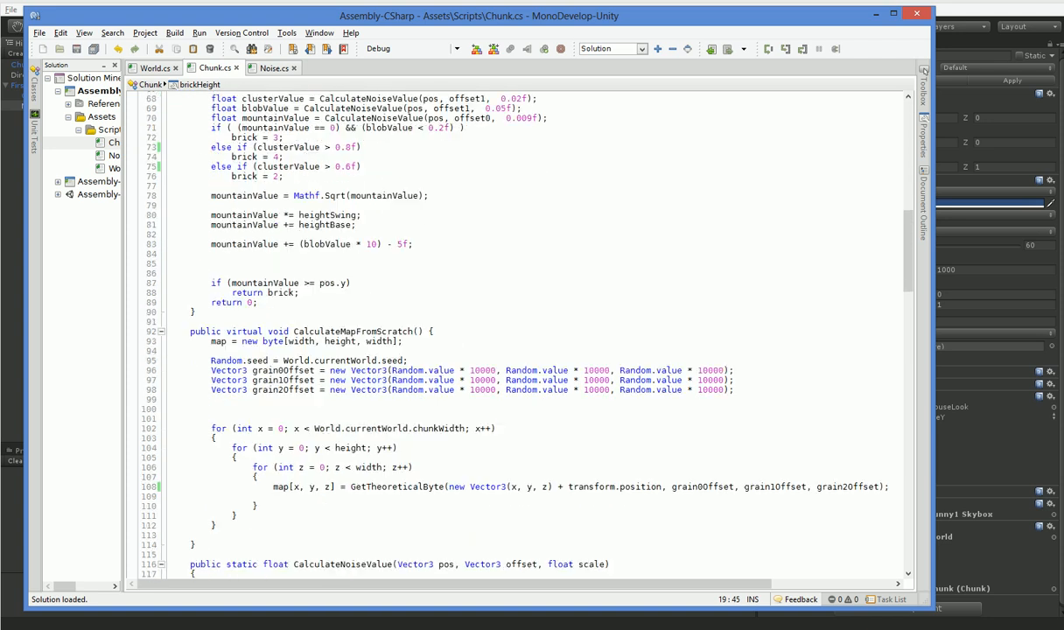
pyautogui.scroll(-3)
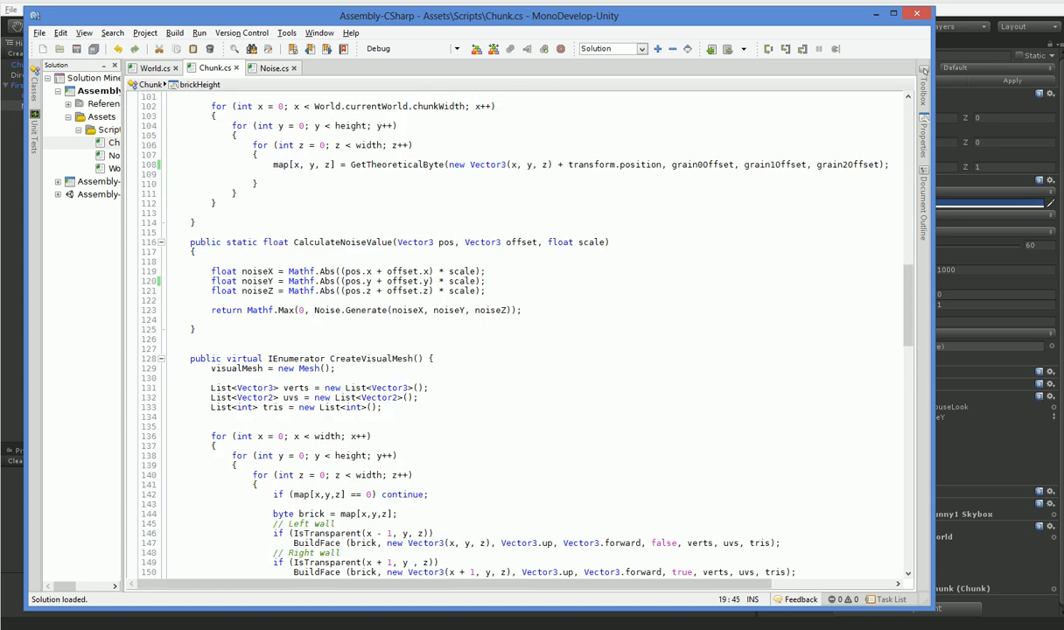
pyautogui.scroll(-3)
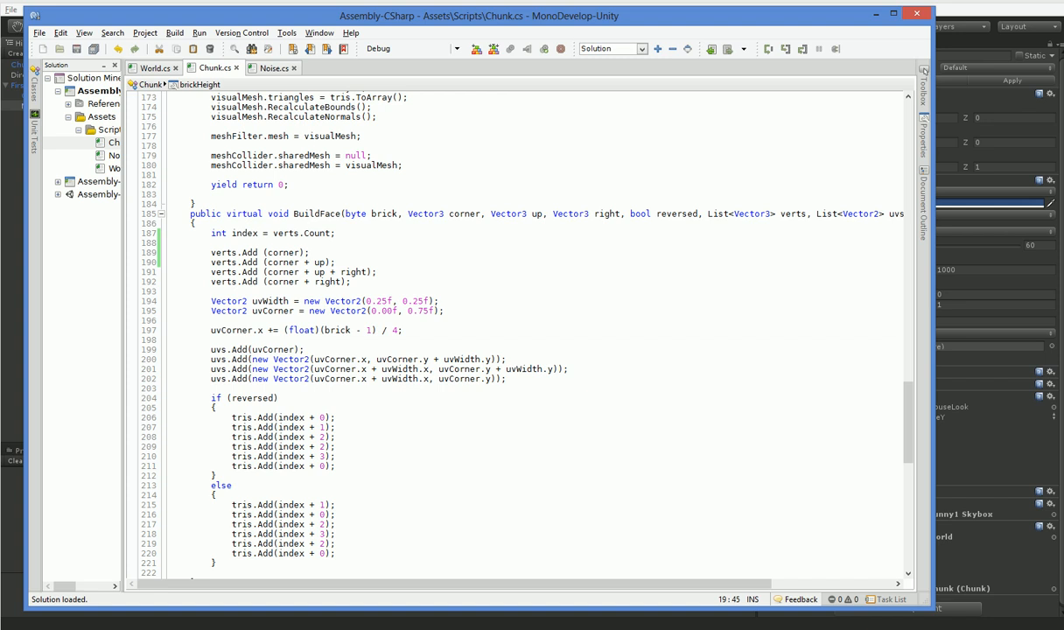
pyautogui.click(336, 233)
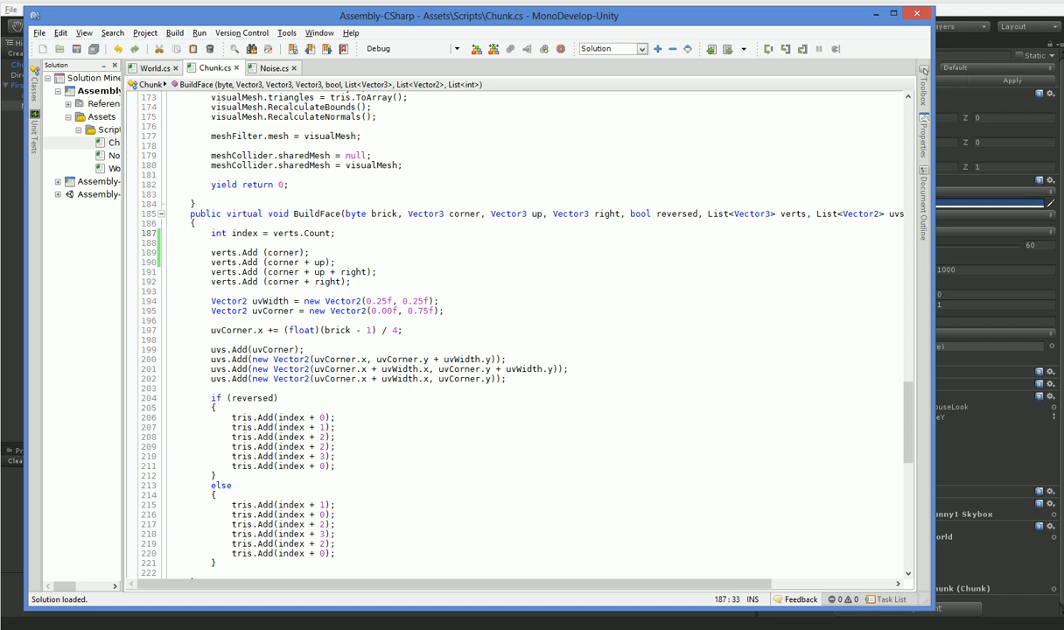
pyautogui.moveTo(334, 233)
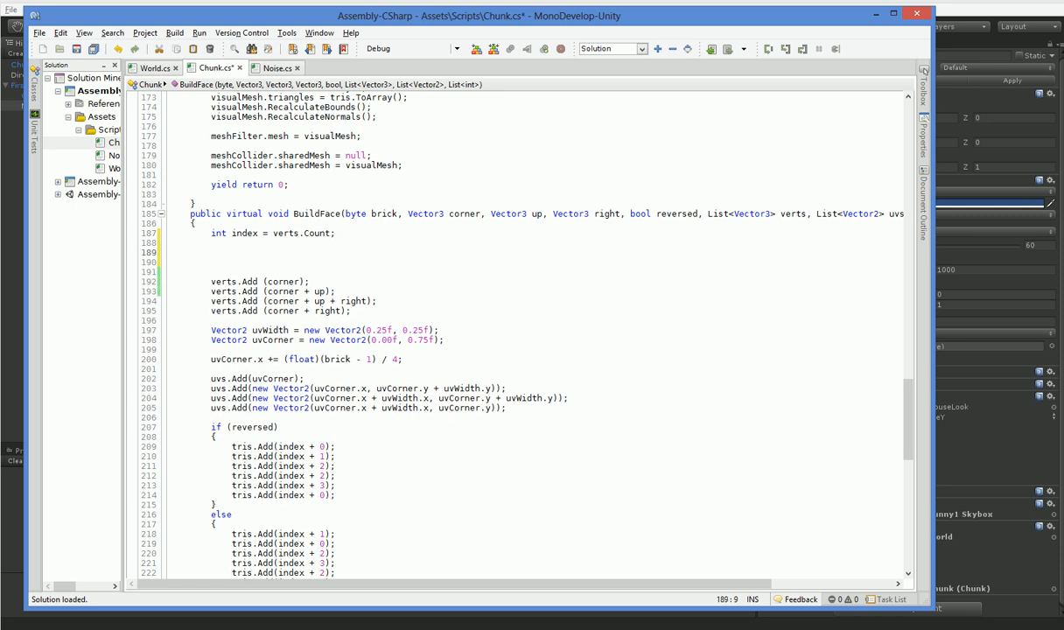
pyautogui.write('corner.y *=')
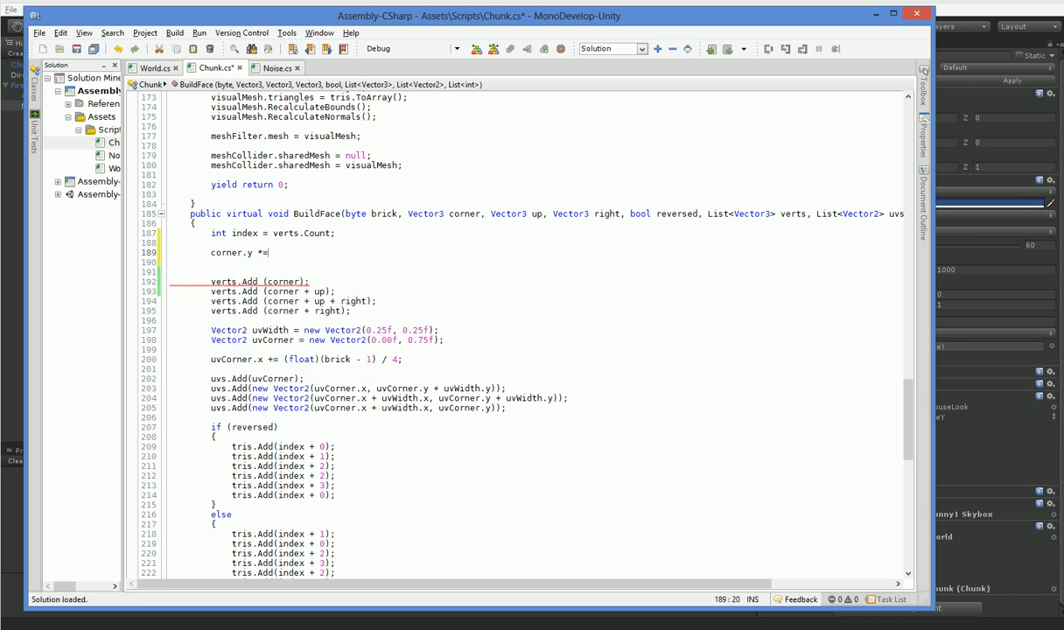
pyautogui.write('brick')
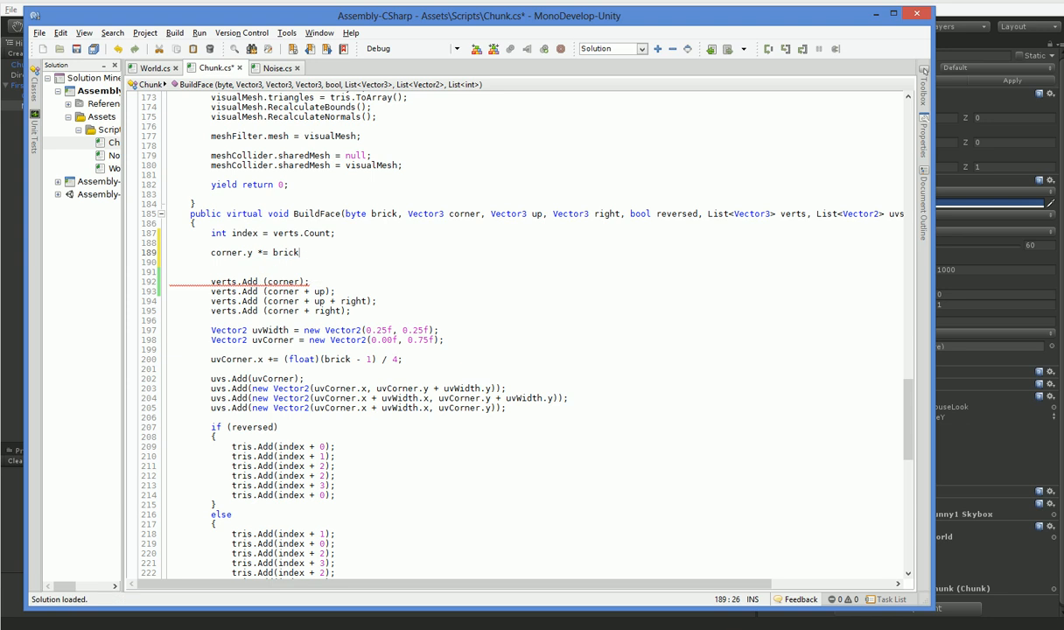
pyautogui.write('Height;')
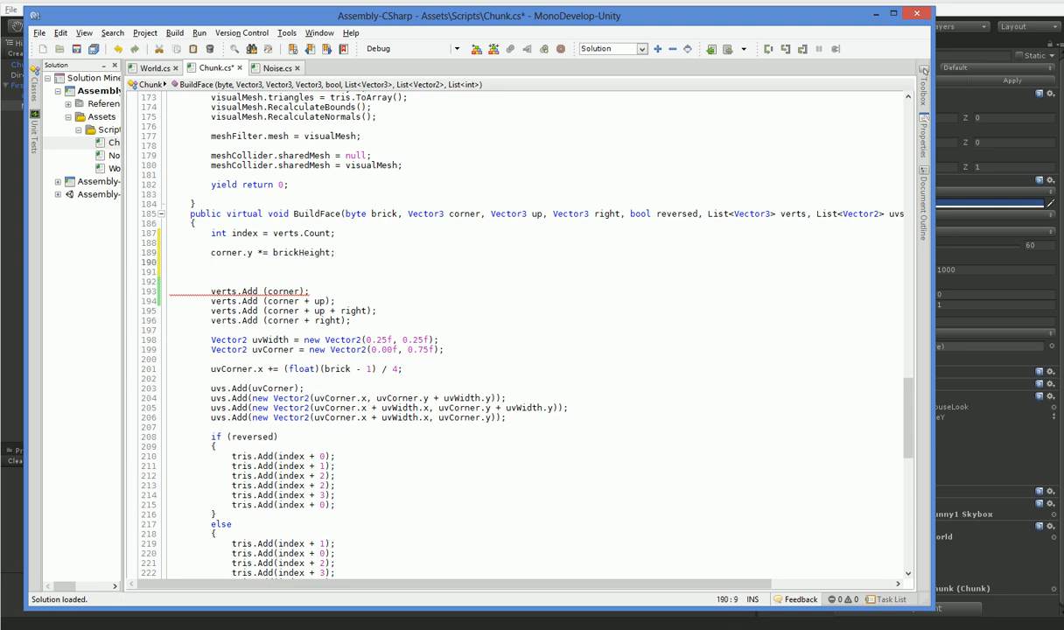
pyautogui.write('up.y *= b')
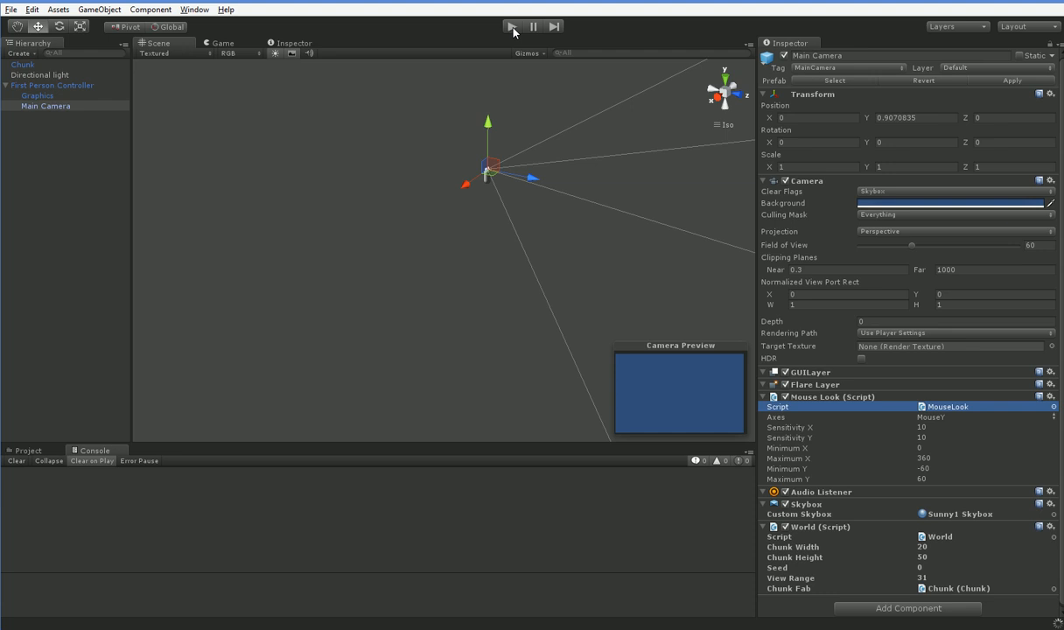
# Step: Run the scene with the new Brick Height setting exposed, then stop play
pyautogui.click(513, 26)
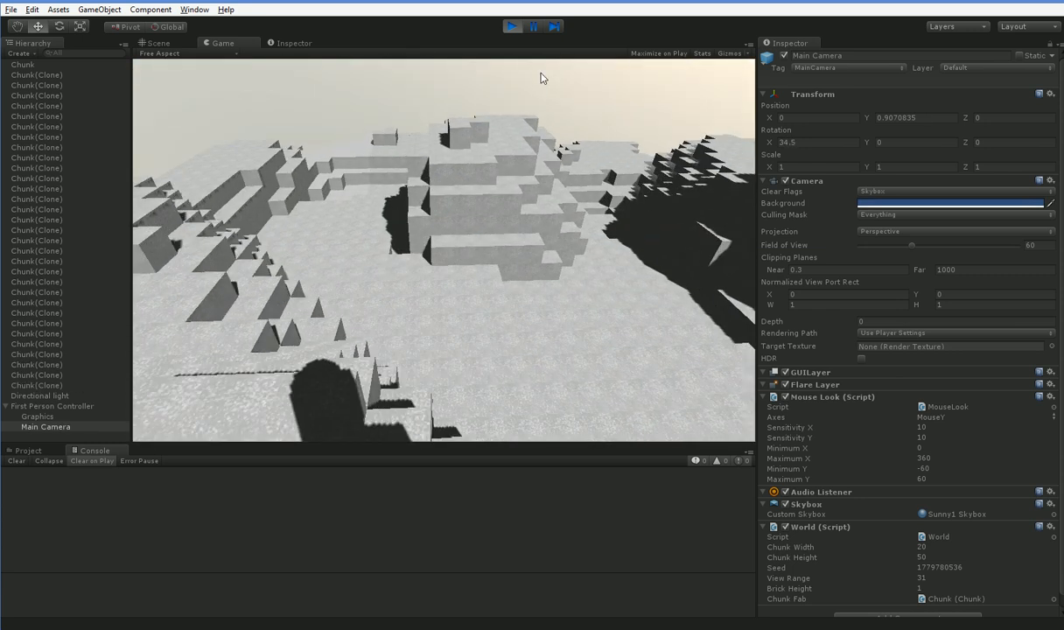
pyautogui.click(511, 26)
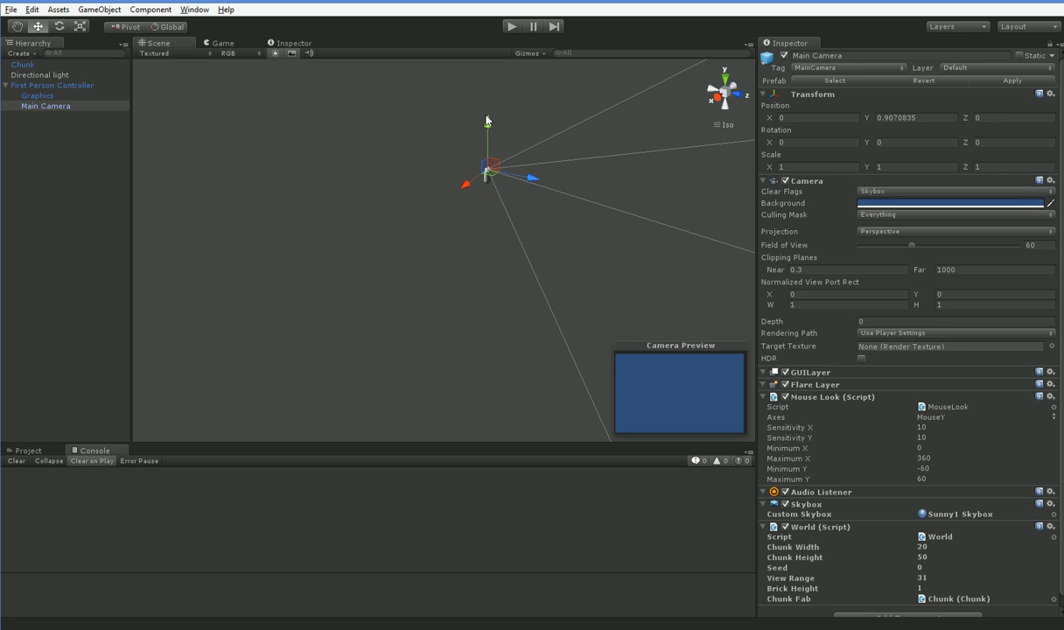
pyautogui.moveTo(657, 304)
pyautogui.write('0.5')
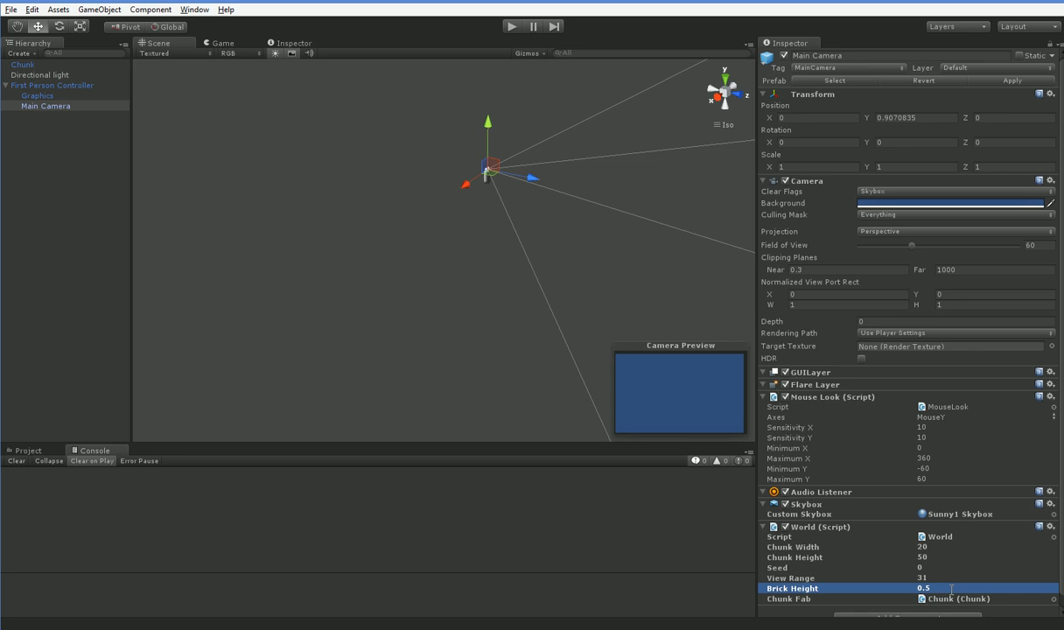
pyautogui.moveTo(1030, 403)
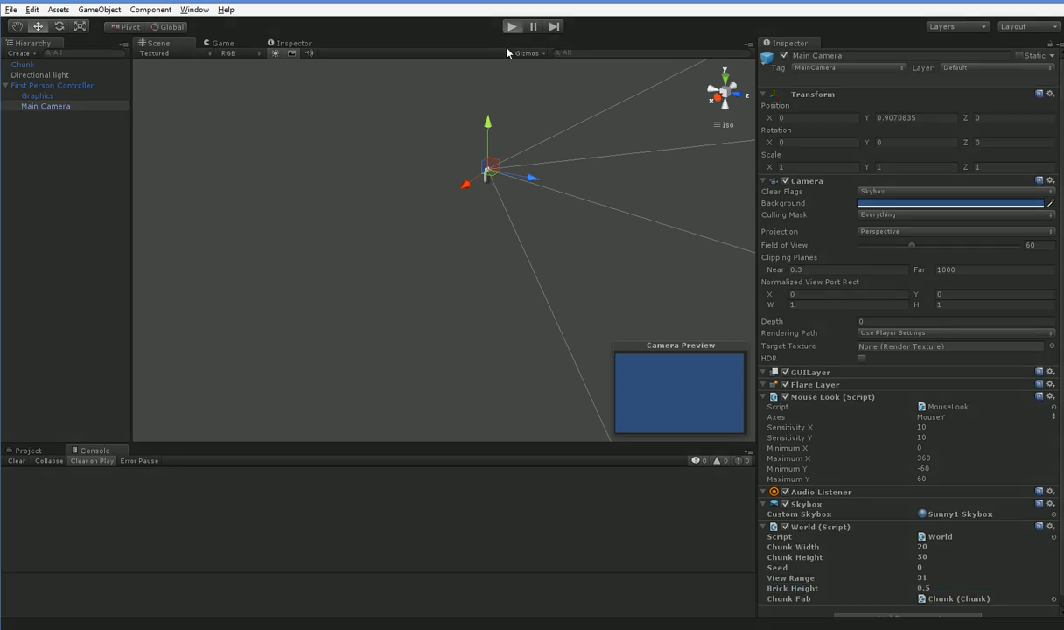
# Step: Run the scene so the terrain regenerates with Brick Height 0.5
pyautogui.click(511, 26)
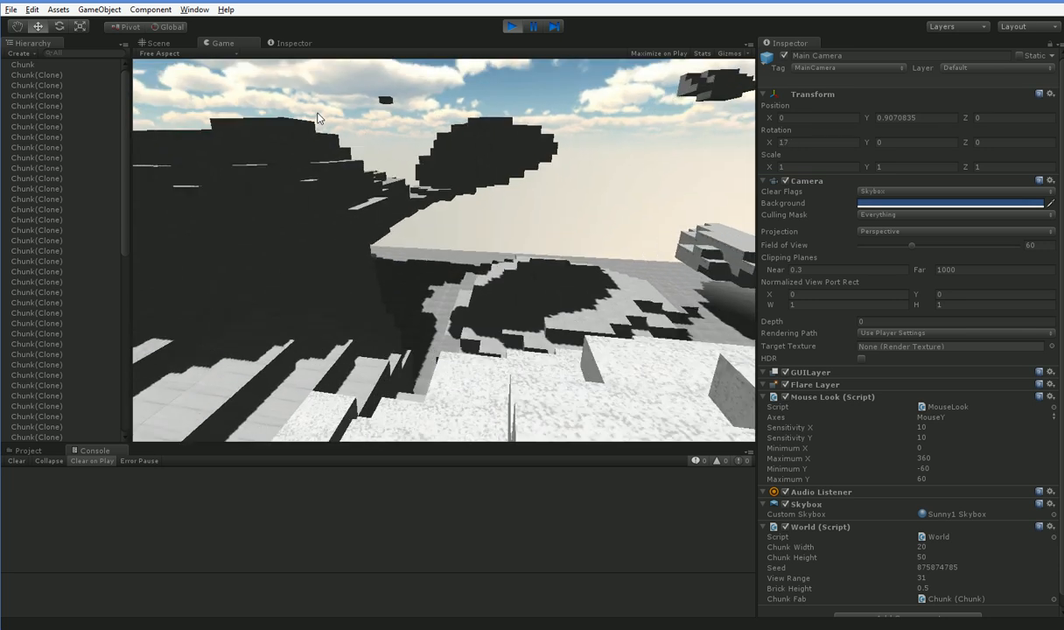
# Step: Inspect a generated chunk's thinner brick layers up close in the Scene view, then stop play
pyautogui.click(157, 42)
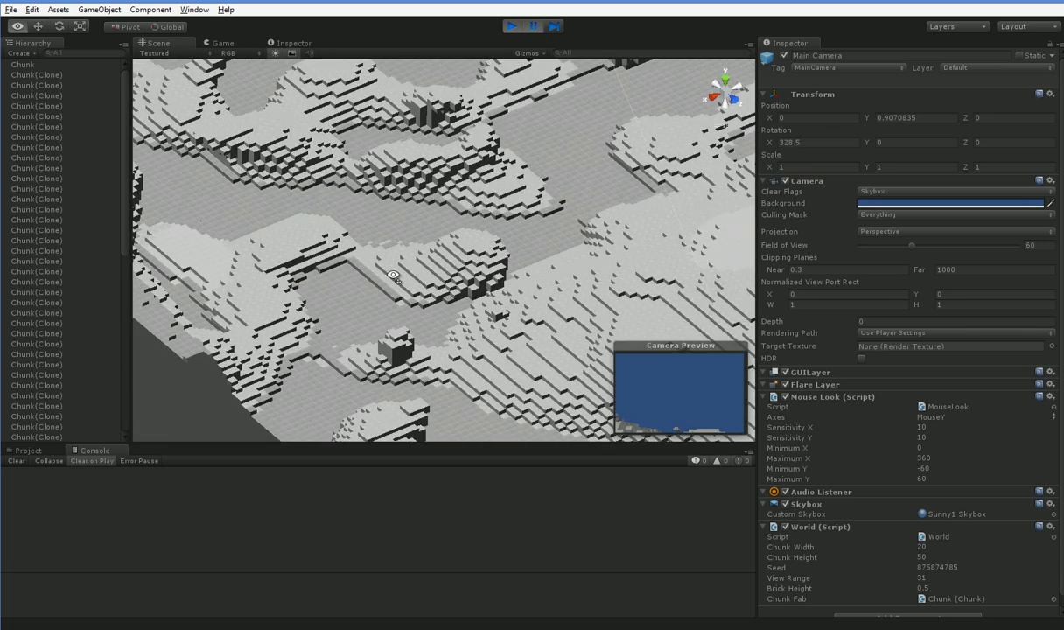
pyautogui.click(35, 438)
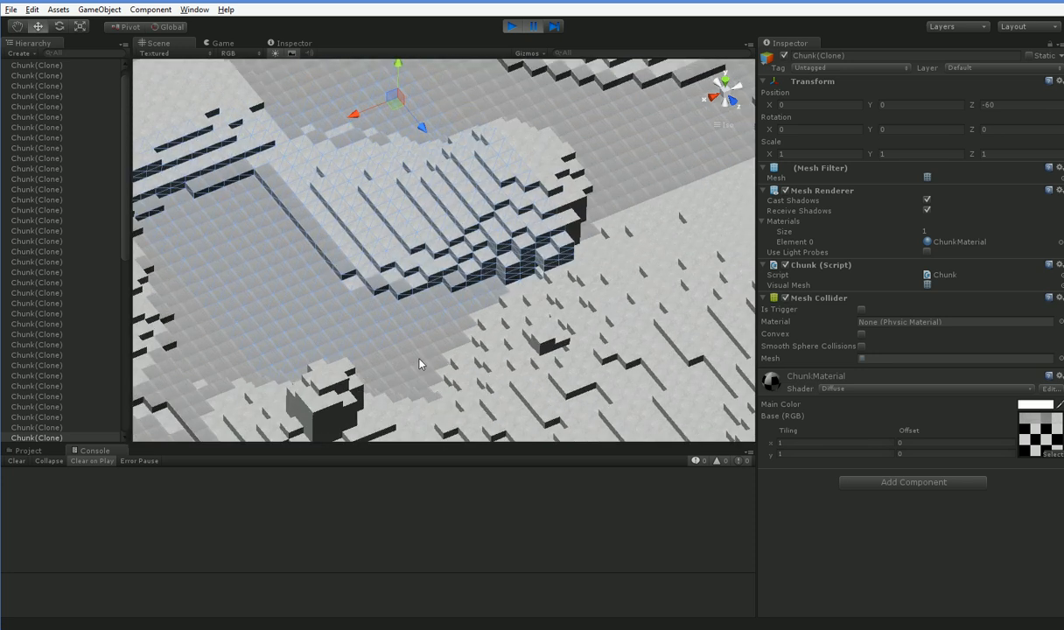
pyautogui.moveTo(420, 362); pyautogui.dragTo(464, 281)
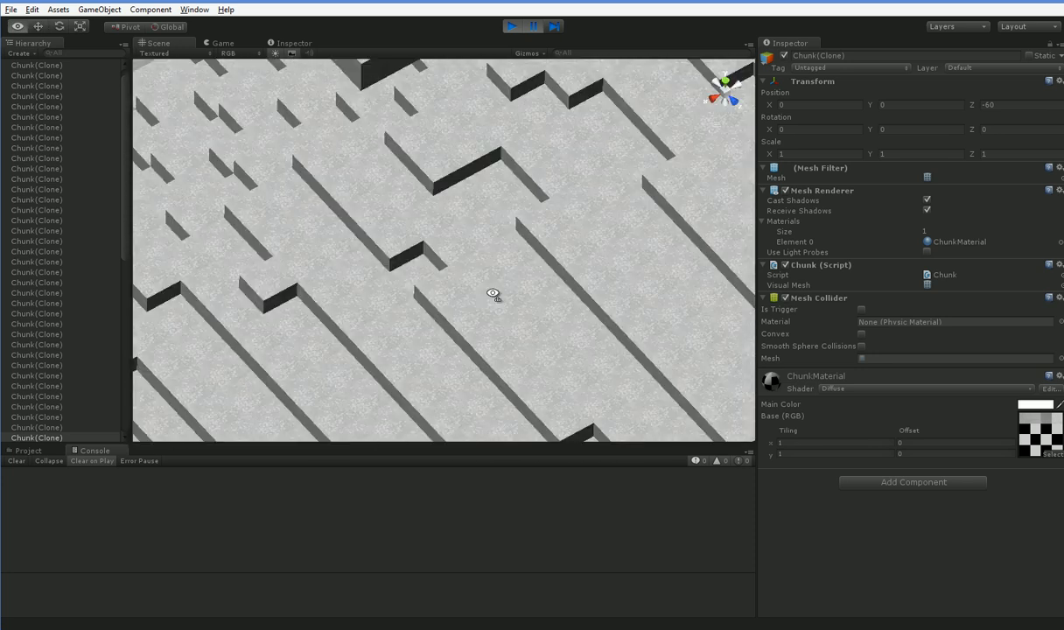
pyautogui.moveTo(494, 294); pyautogui.dragTo(331, 166)
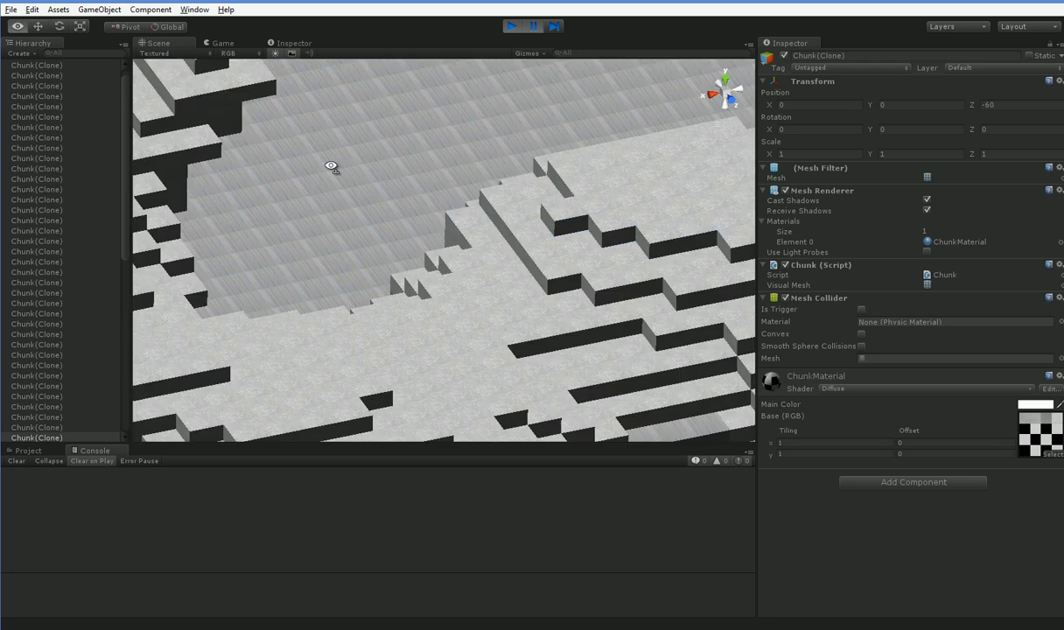
pyautogui.click(35, 211)
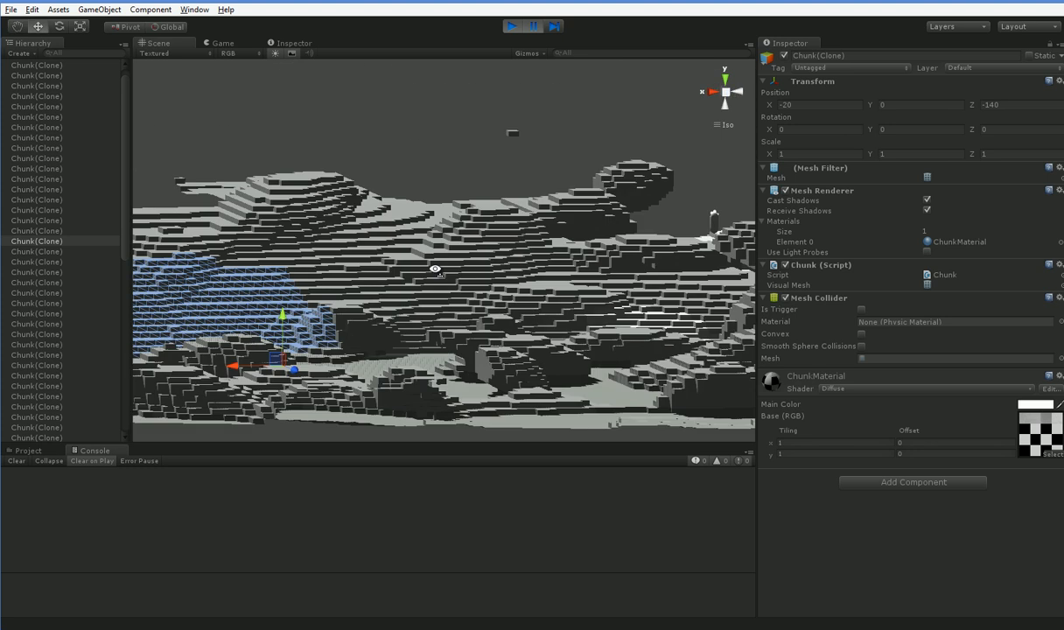
pyautogui.moveTo(434, 269); pyautogui.dragTo(394, 384)
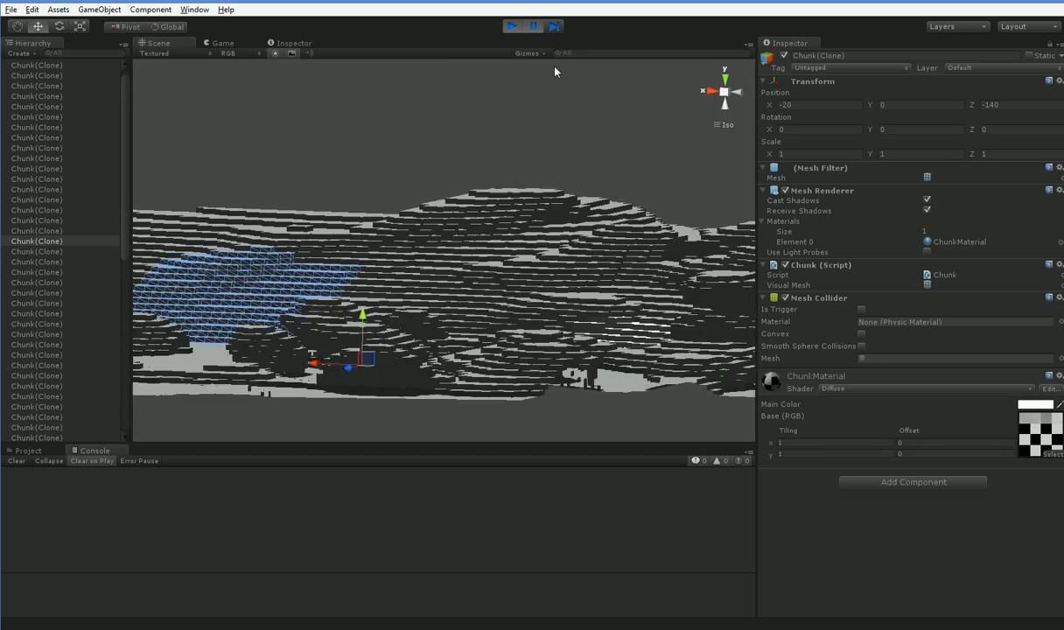
pyautogui.click(511, 26)
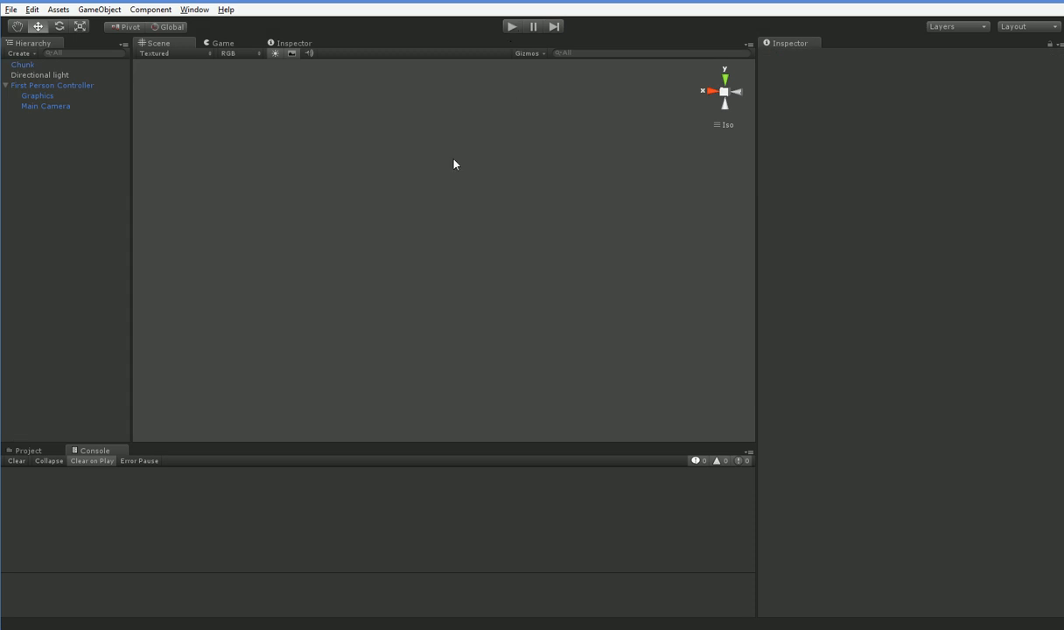
pyautogui.moveTo(430, 179)
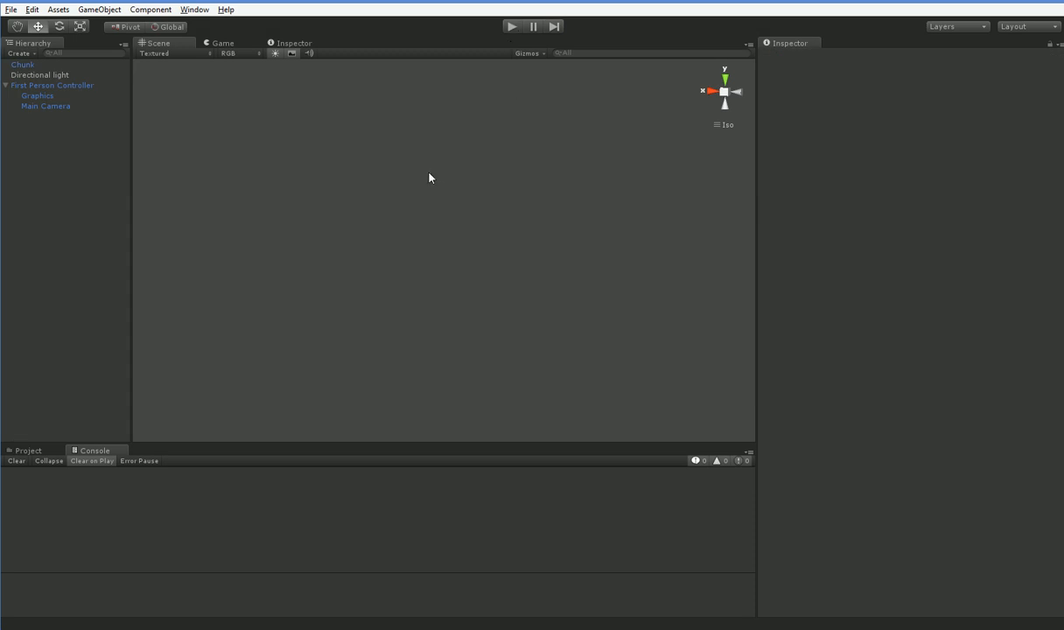
pyautogui.moveTo(192, 175)
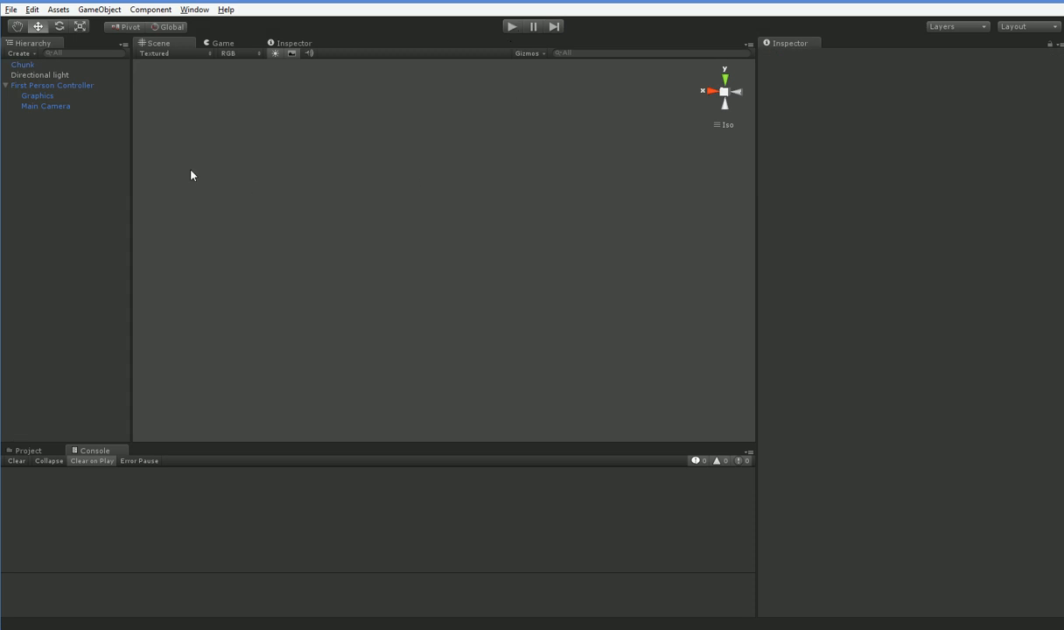
pyautogui.moveTo(144, 174)
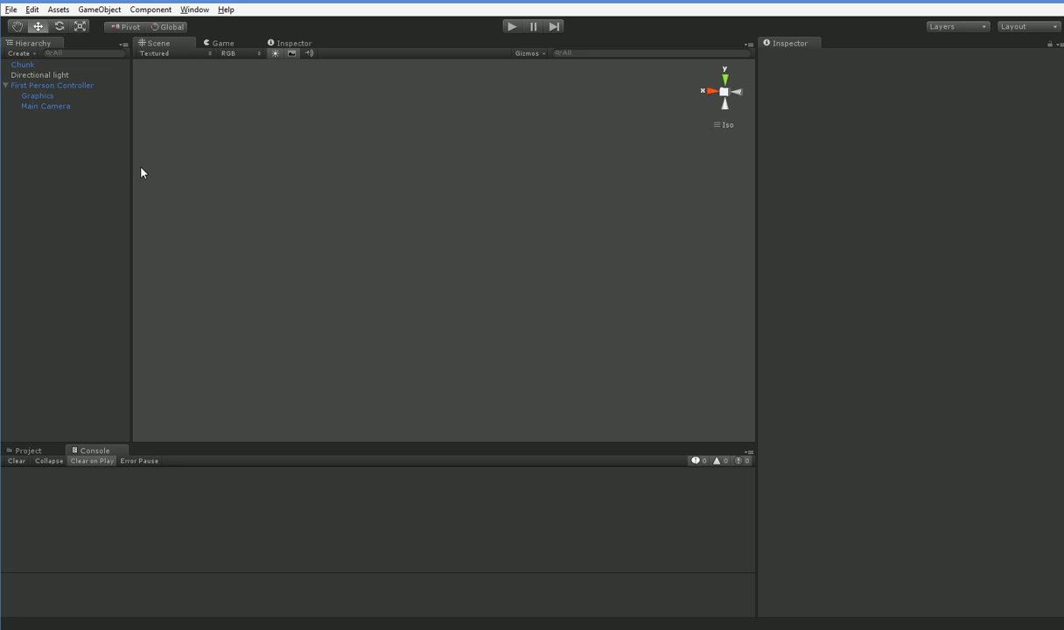
pyautogui.moveTo(50, 79)
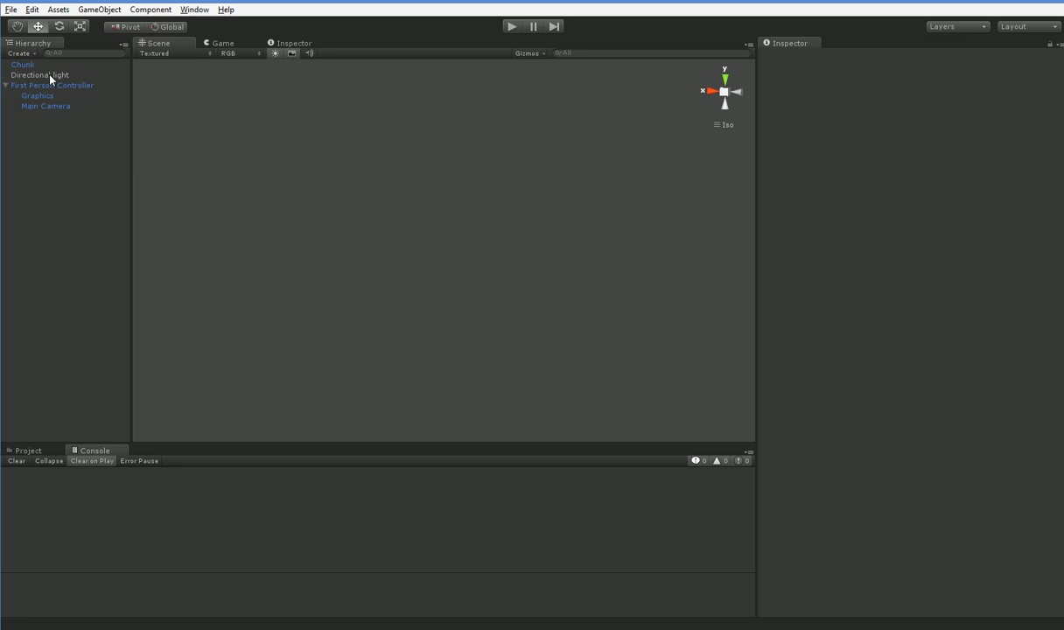
# Step: Select Main Camera to show its World component with the Brick Height setting
pyautogui.click(45, 107)
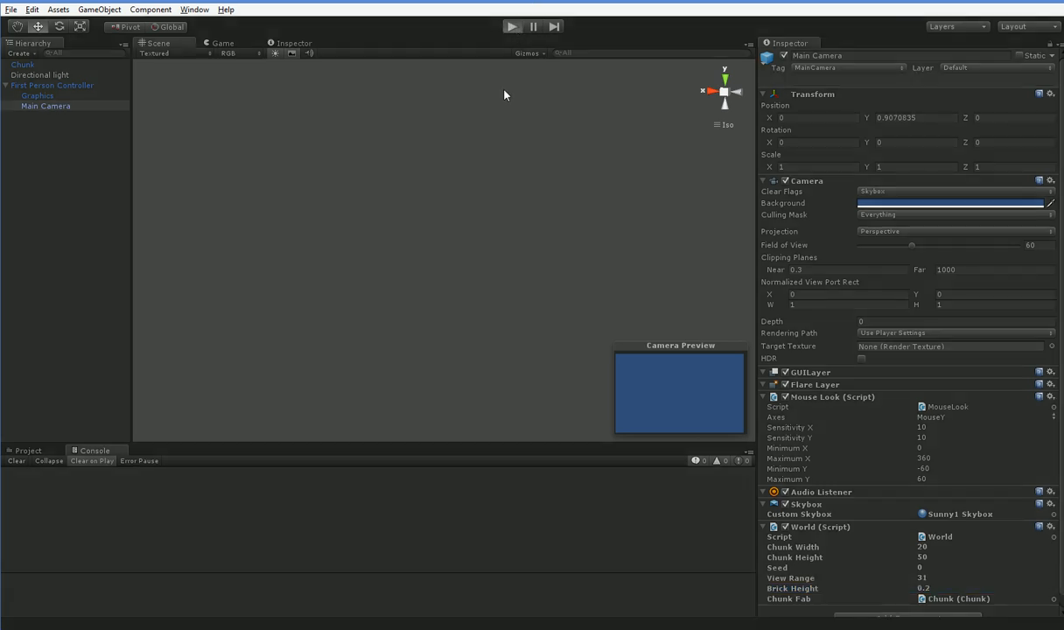
# Step: Set World Chunk Height 100 and Brick Height 0.2, then run the scene
pyautogui.click(511, 26)
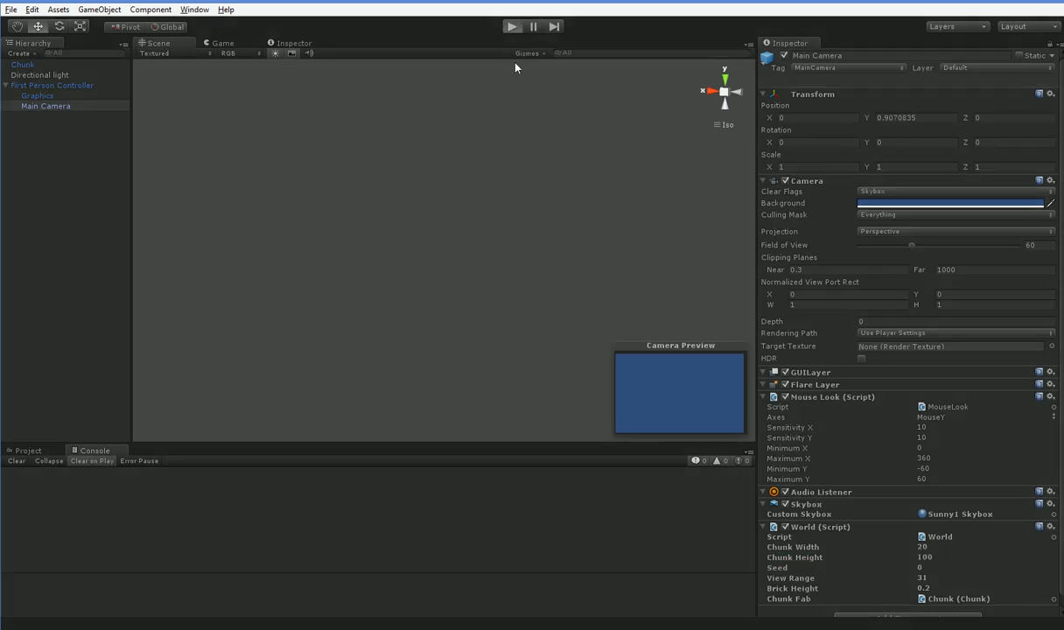
pyautogui.click(511, 26)
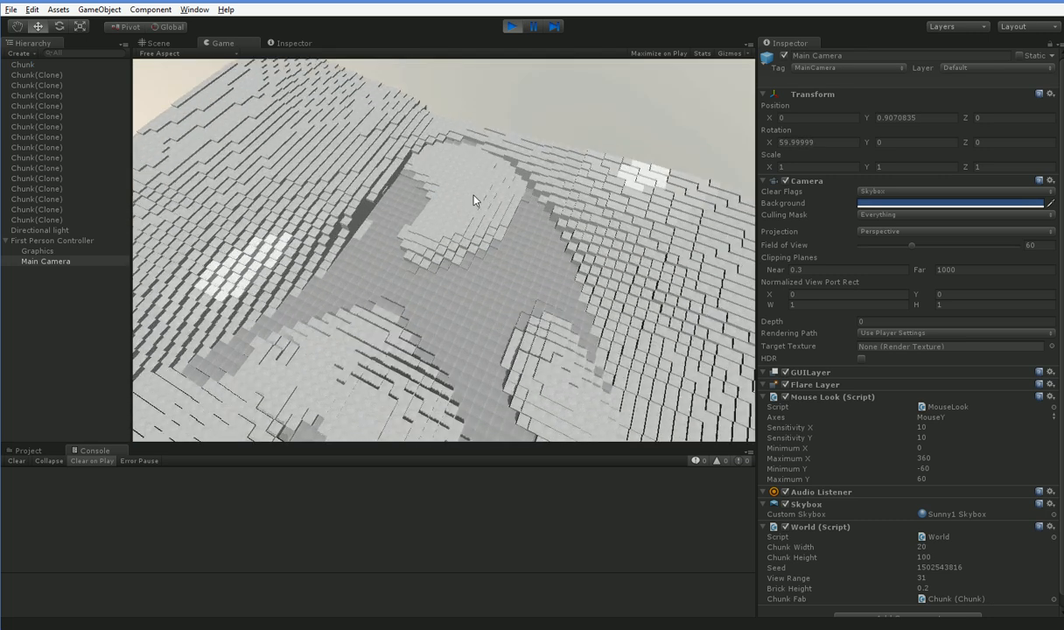